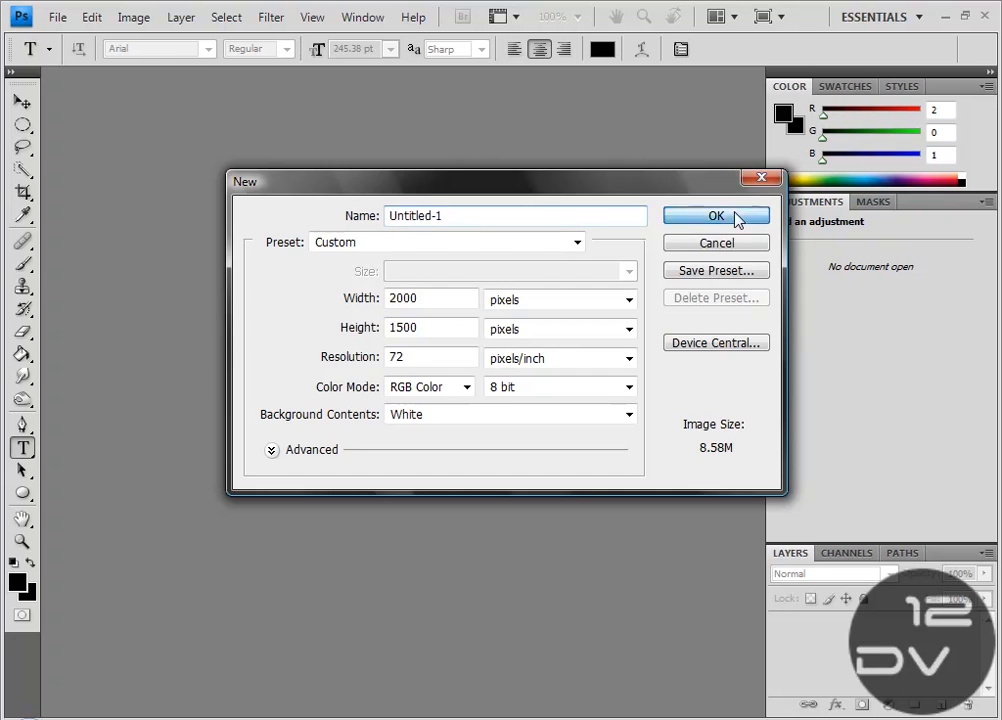
Create a new 2000 × 1500 px, 72 ppi RGB document with a white background.
{"action": "left_click", "coordinate": [715, 215]}
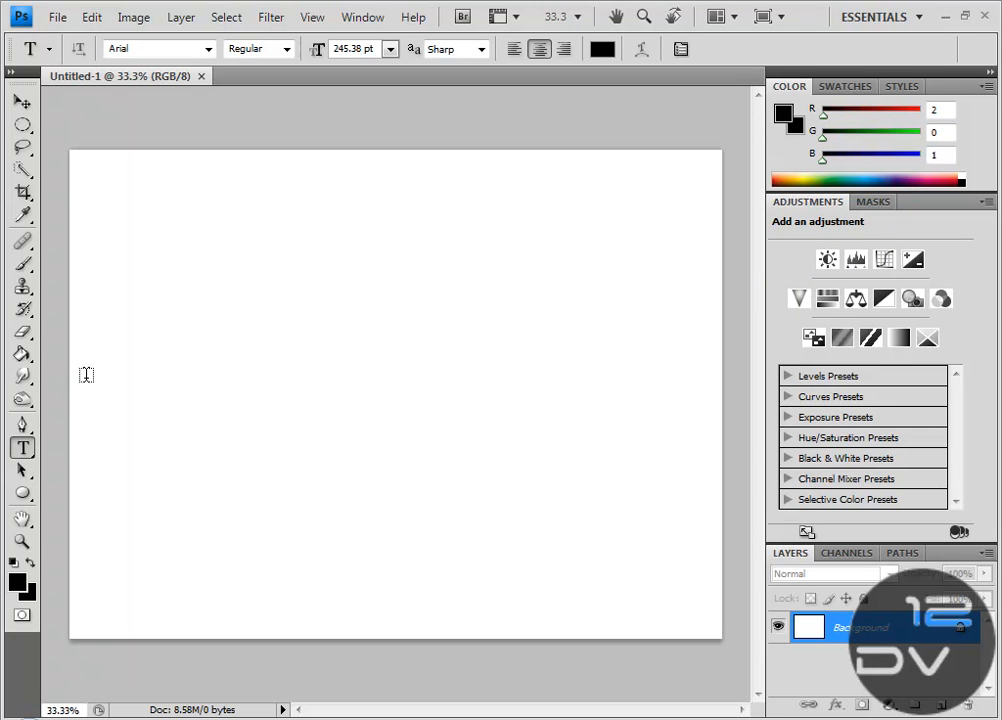
{"action": "mouse_move", "coordinate": [111, 317]}
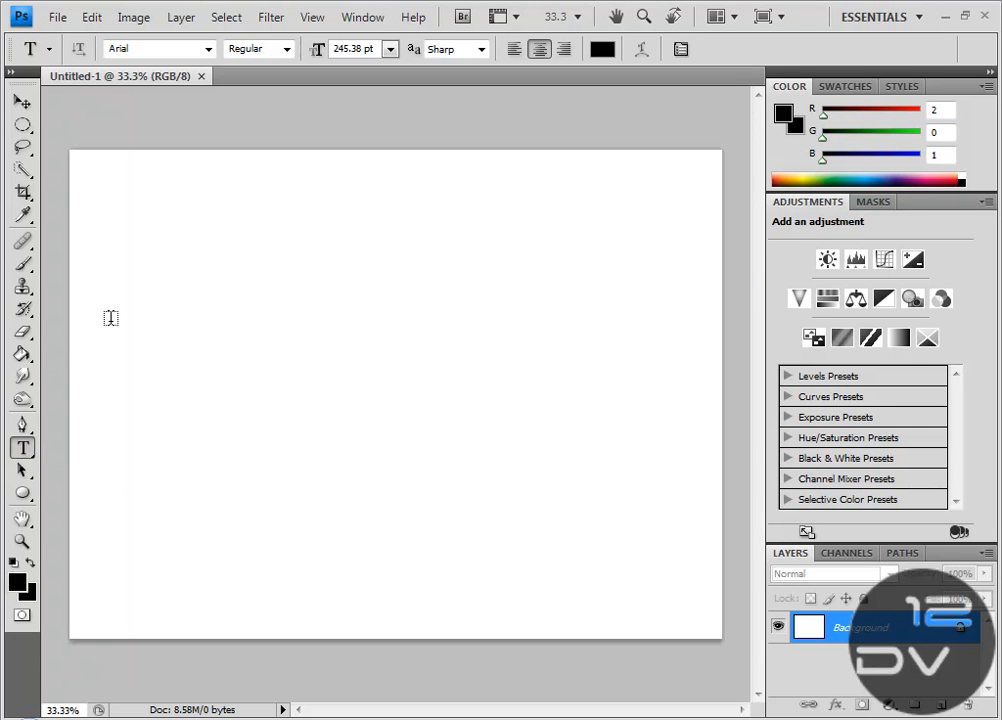
{"action": "mouse_move", "coordinate": [508, 455]}
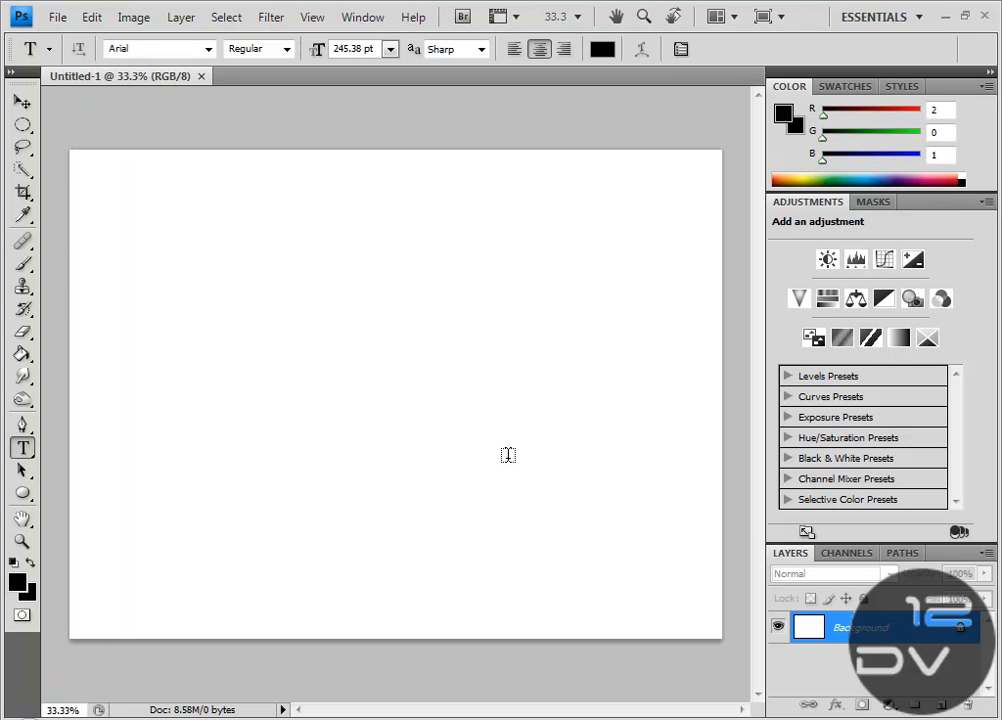
{"action": "mouse_move", "coordinate": [22, 354]}
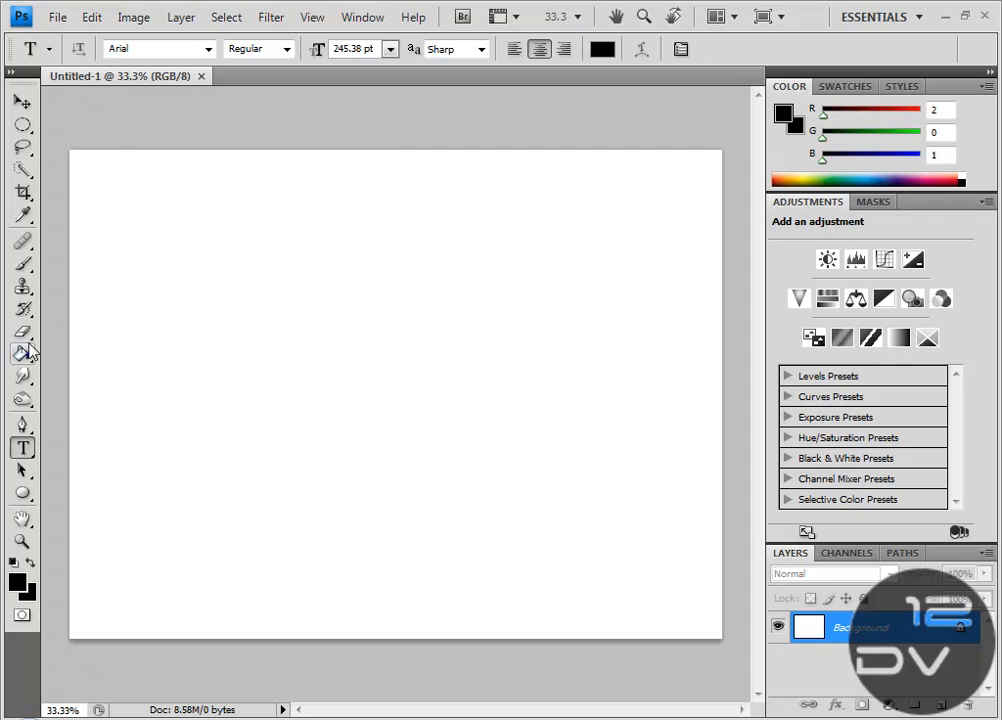
Fill the white canvas with solid black using the Paint Bucket.
{"action": "left_click", "coordinate": [22, 353]}
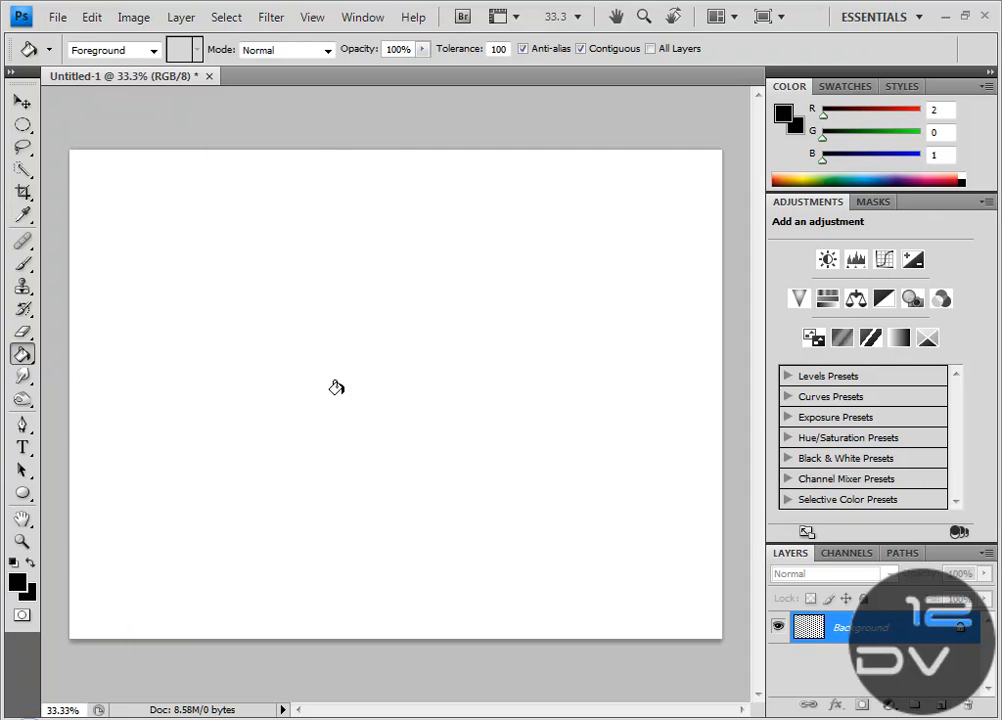
{"action": "left_click", "coordinate": [335, 387]}
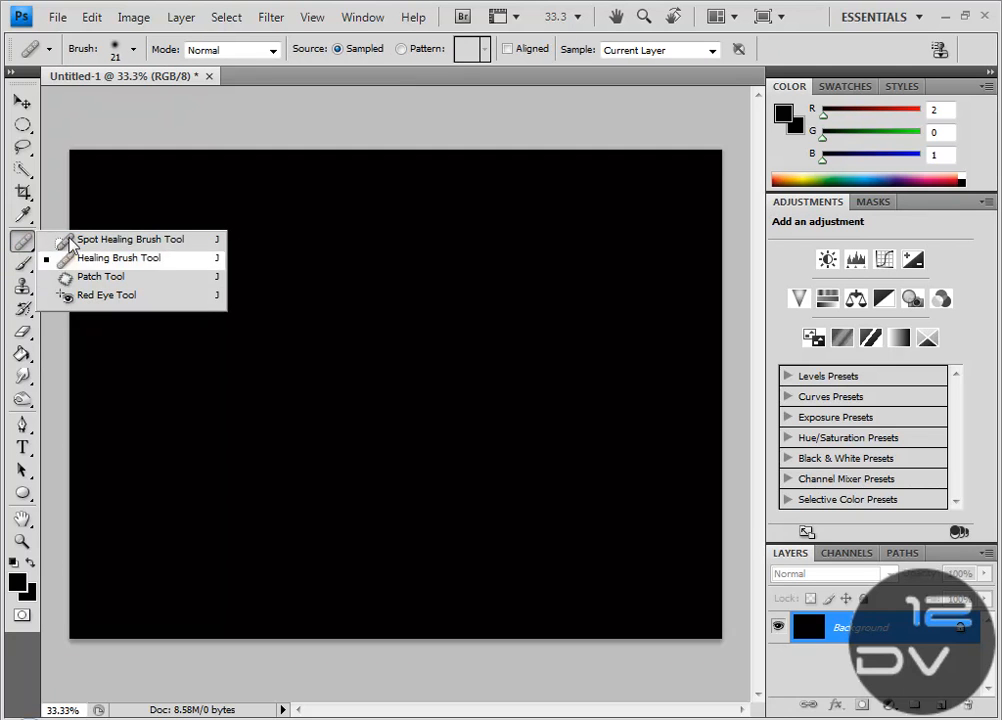
{"action": "mouse_move", "coordinate": [22, 332]}
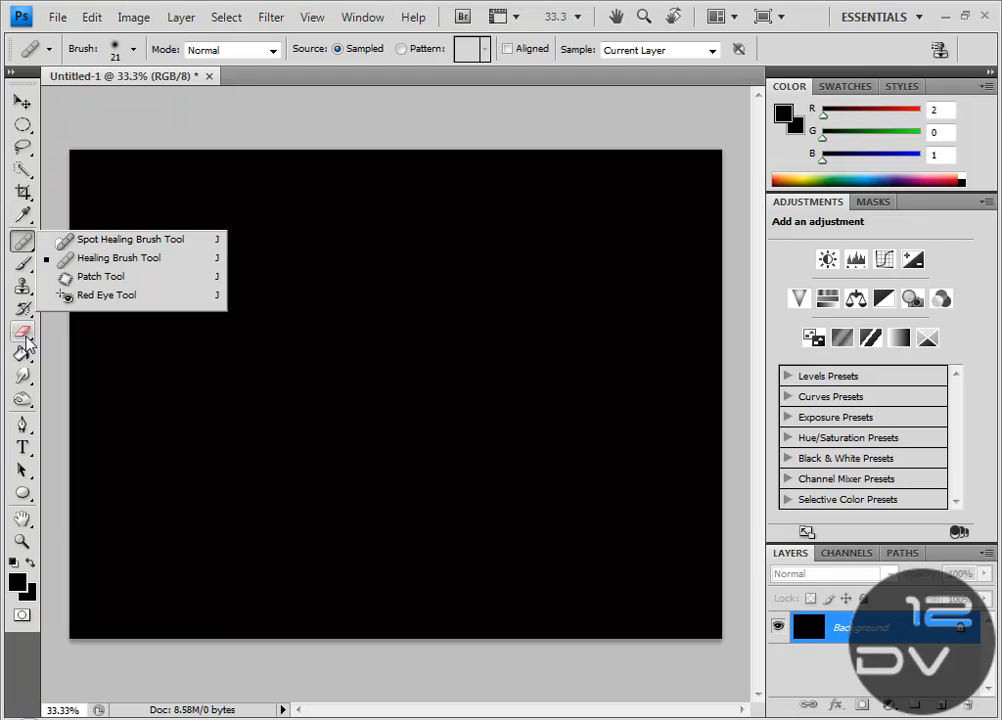
{"action": "left_click", "coordinate": [22, 447]}
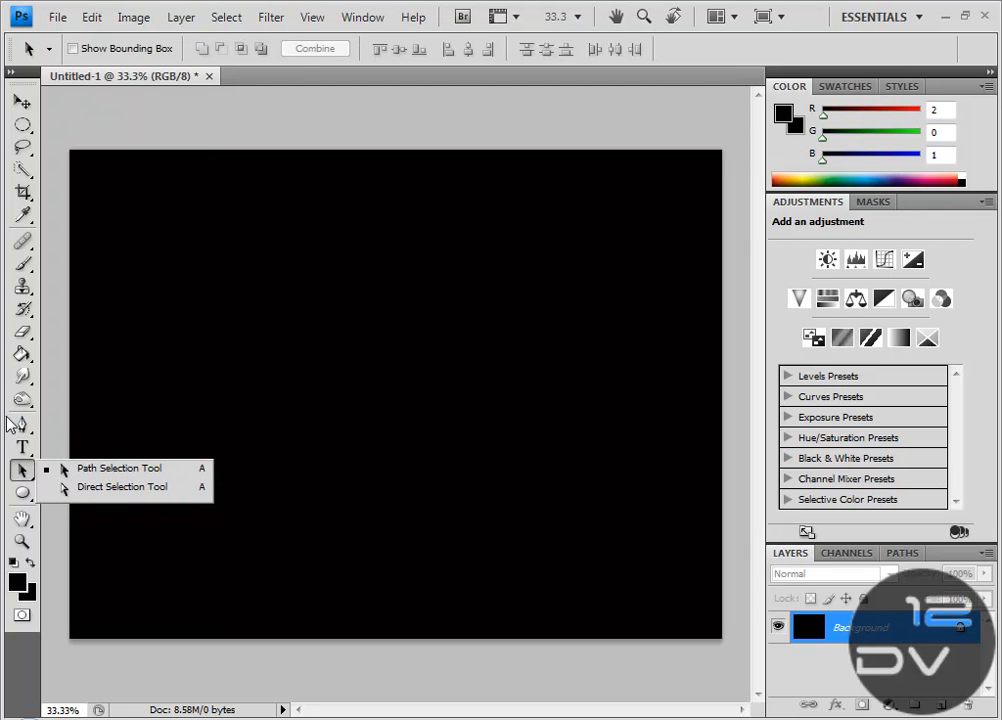
Draw a large circle path in the canvas centre with the Ellipse tool in Paths mode.
{"action": "left_click", "coordinate": [22, 425]}
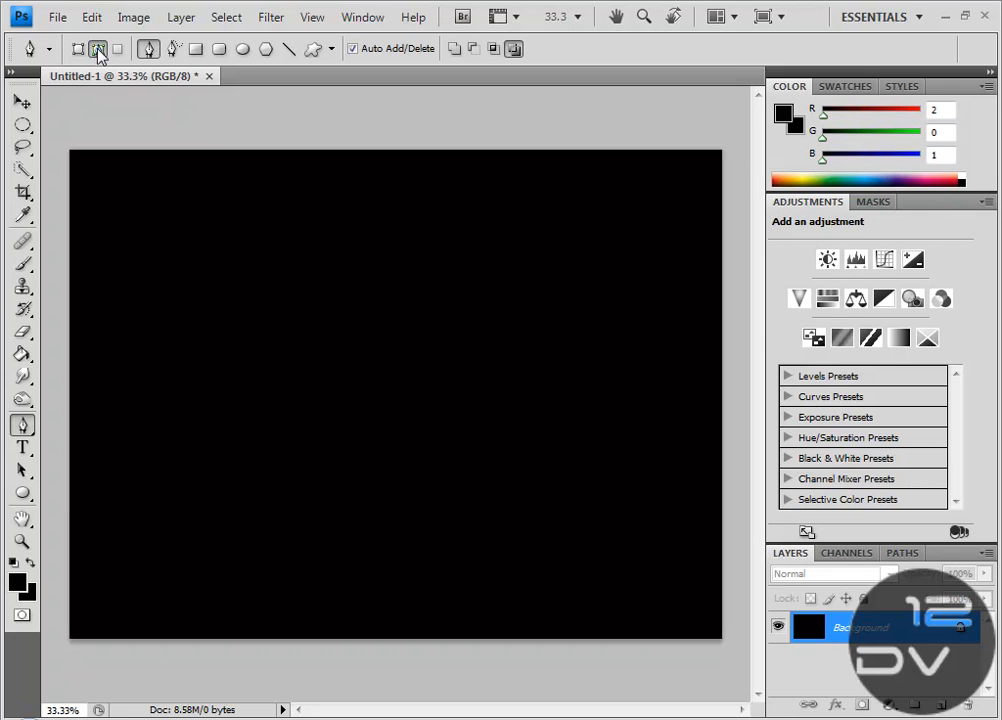
{"action": "left_click", "coordinate": [242, 48]}
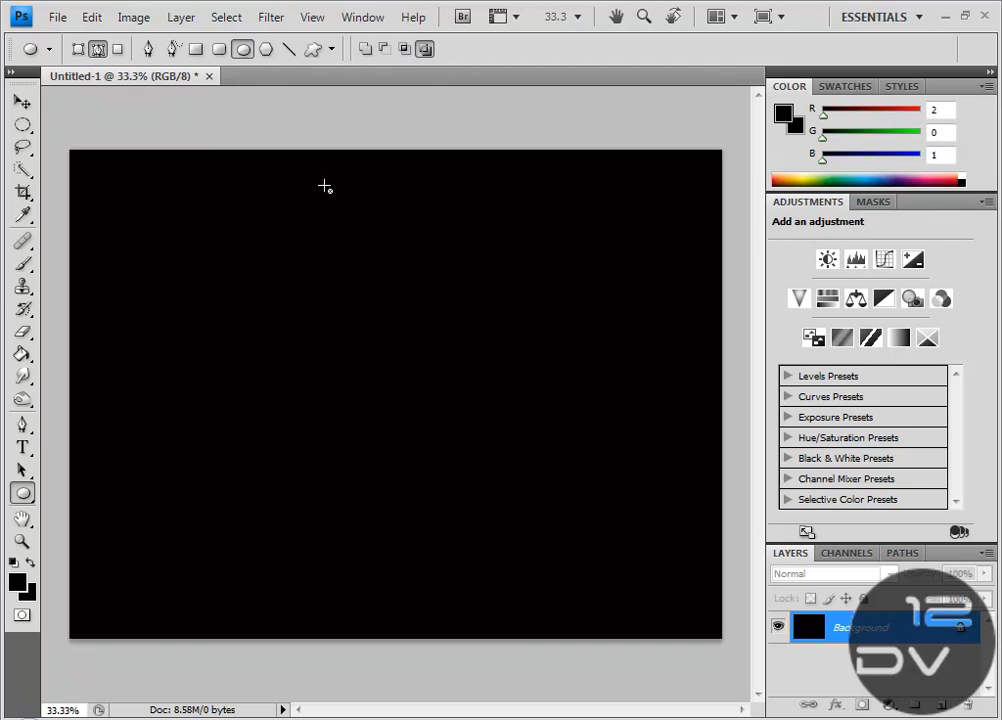
{"action": "mouse_move", "coordinate": [264, 310]}
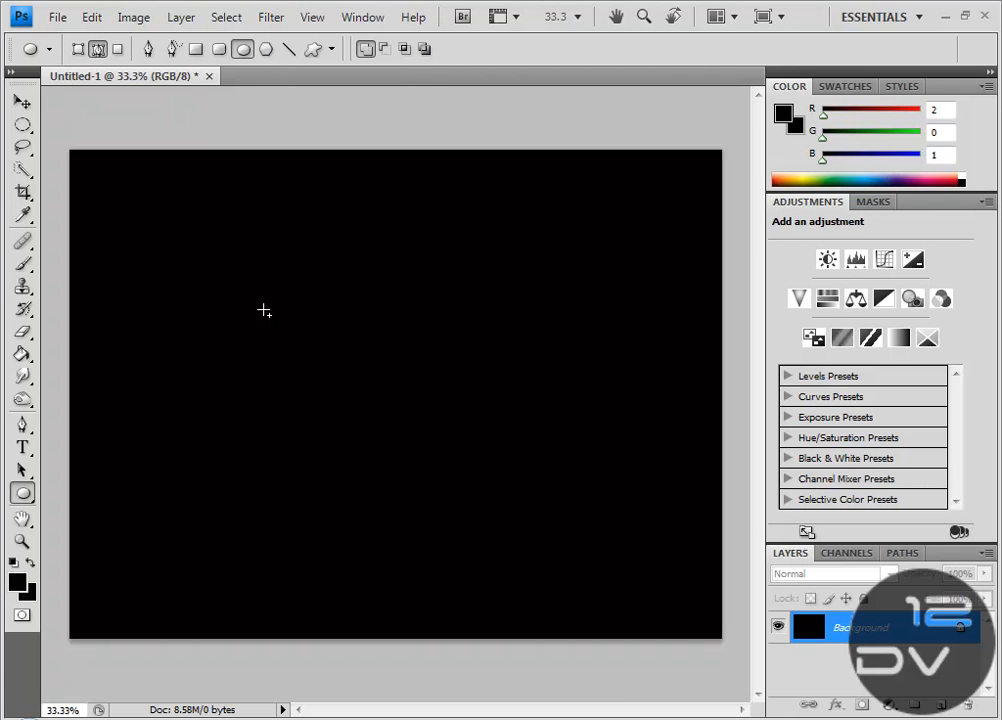
{"action": "left_click_drag", "start_coordinate": [264, 310], "coordinate": [526, 543]}
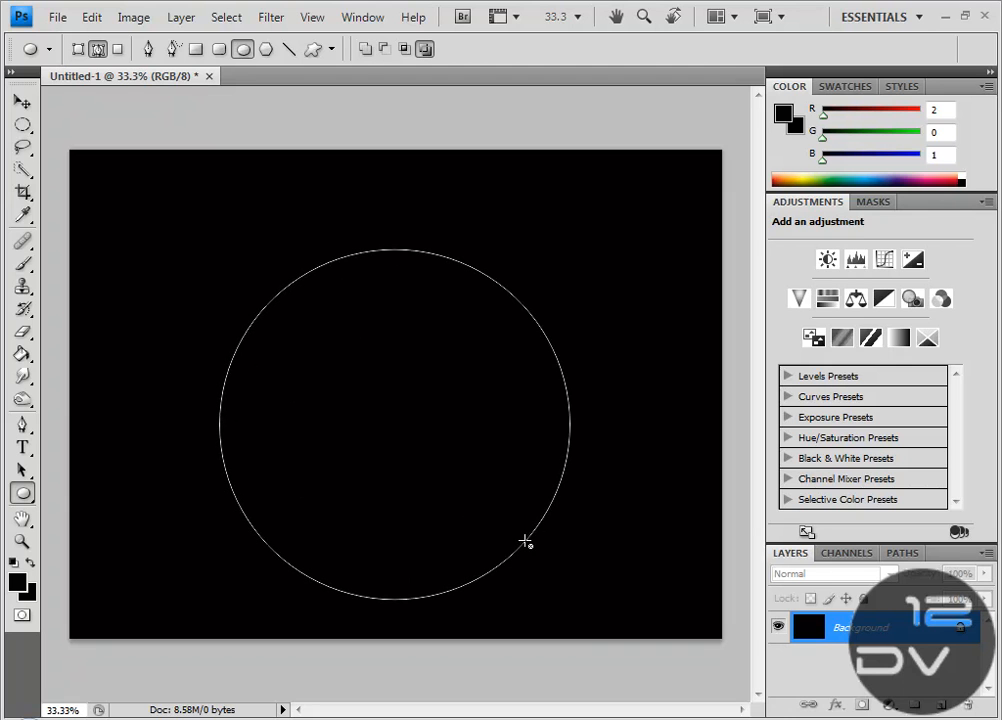
{"action": "mouse_move", "coordinate": [22, 182]}
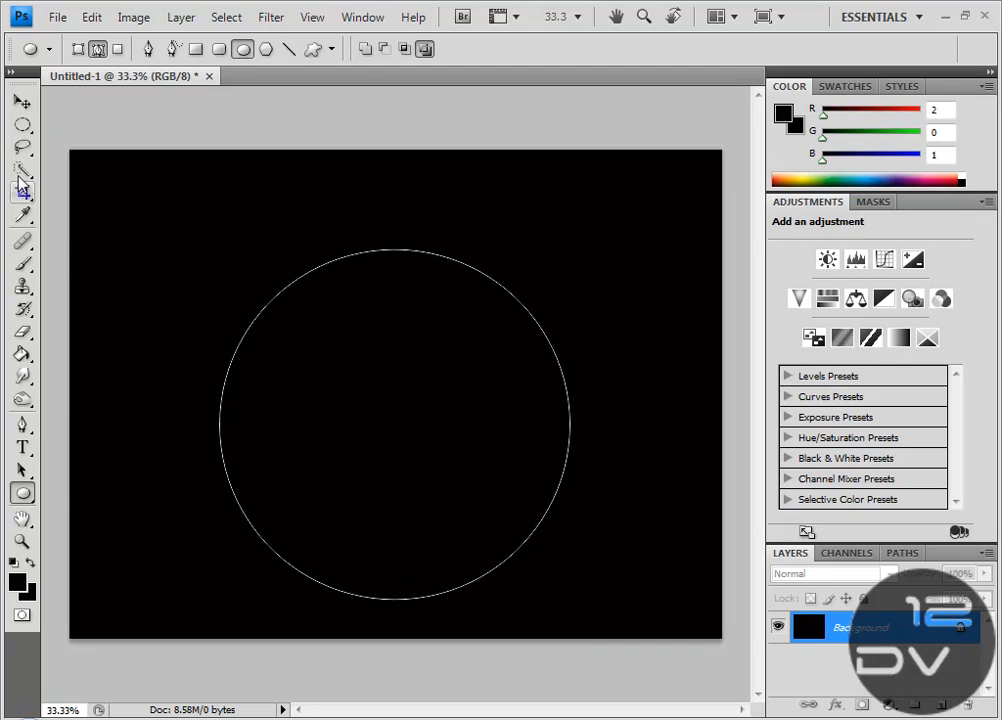
Set the Horizontal Type Tool's text colour to white (ffffff).
{"action": "left_click", "coordinate": [22, 447]}
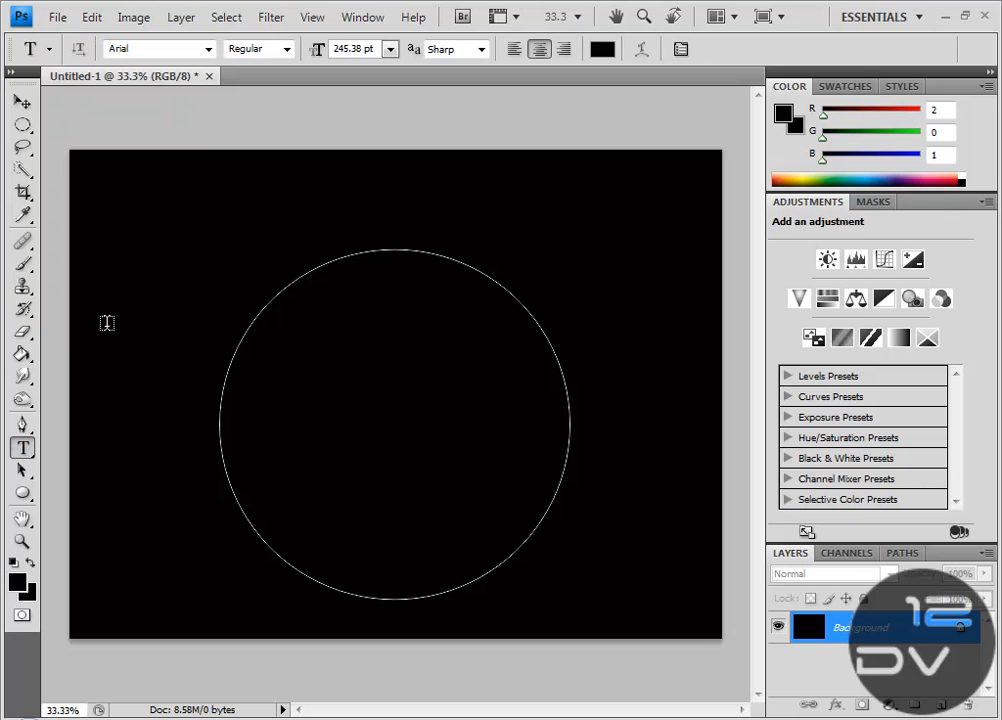
{"action": "mouse_move", "coordinate": [470, 203]}
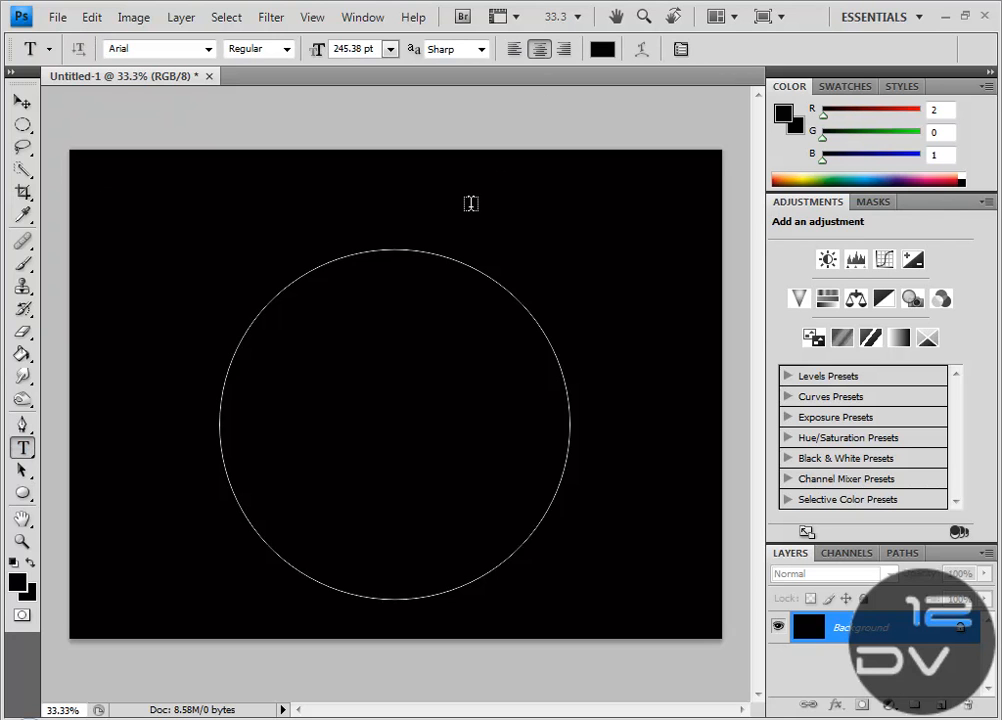
{"action": "mouse_move", "coordinate": [850, 62]}
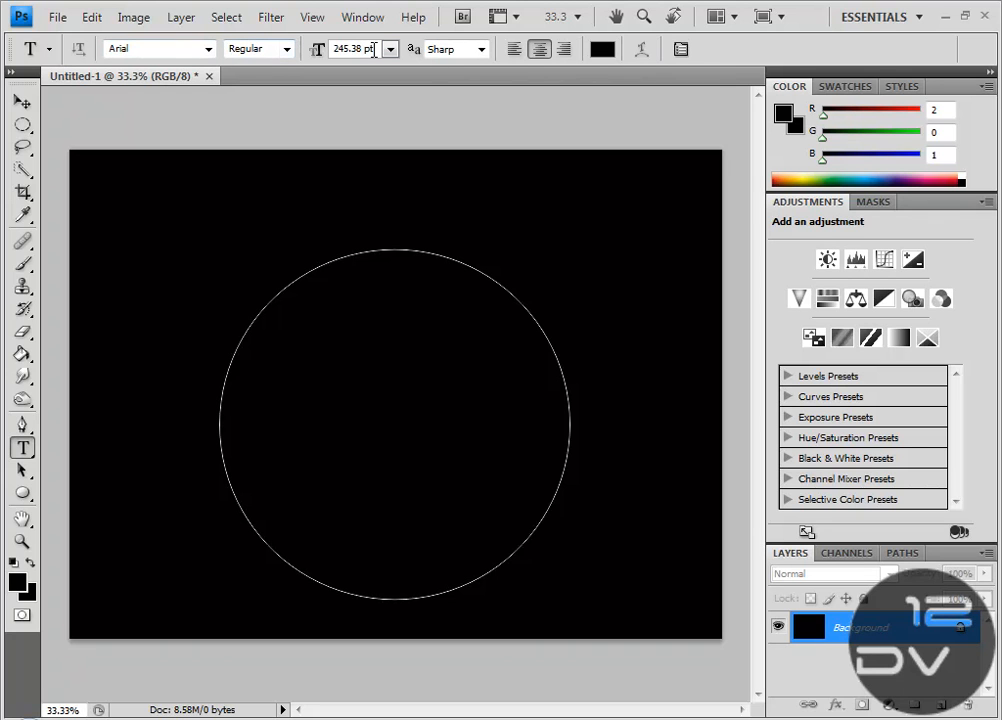
{"action": "left_click", "coordinate": [539, 49]}
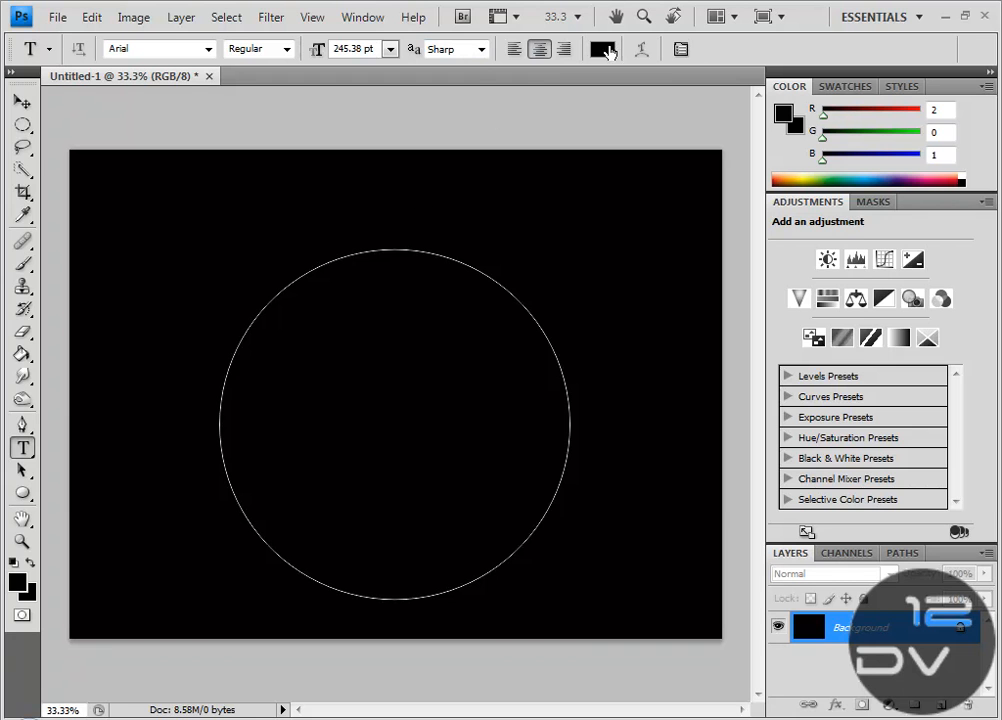
{"action": "left_click", "coordinate": [600, 48]}
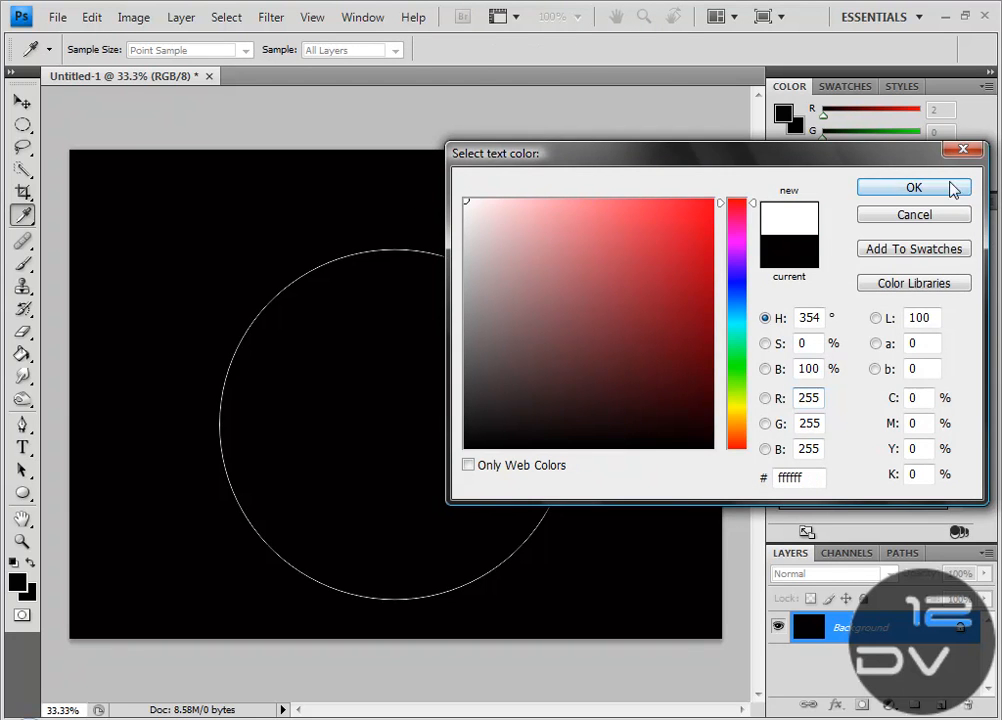
{"action": "left_click", "coordinate": [913, 187]}
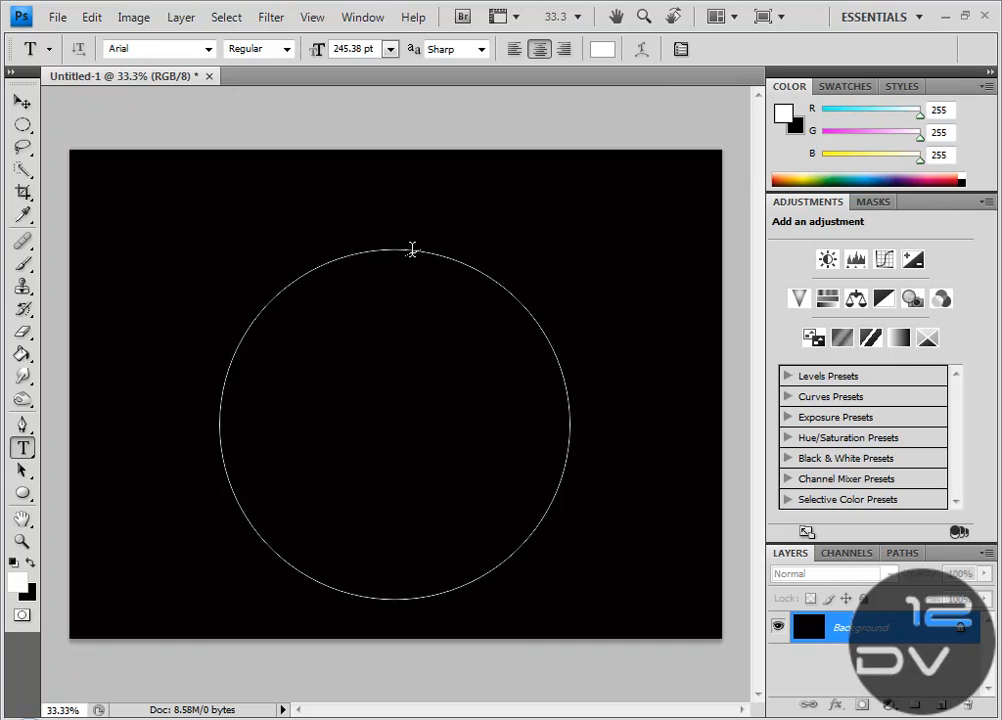
{"action": "mouse_move", "coordinate": [395, 247]}
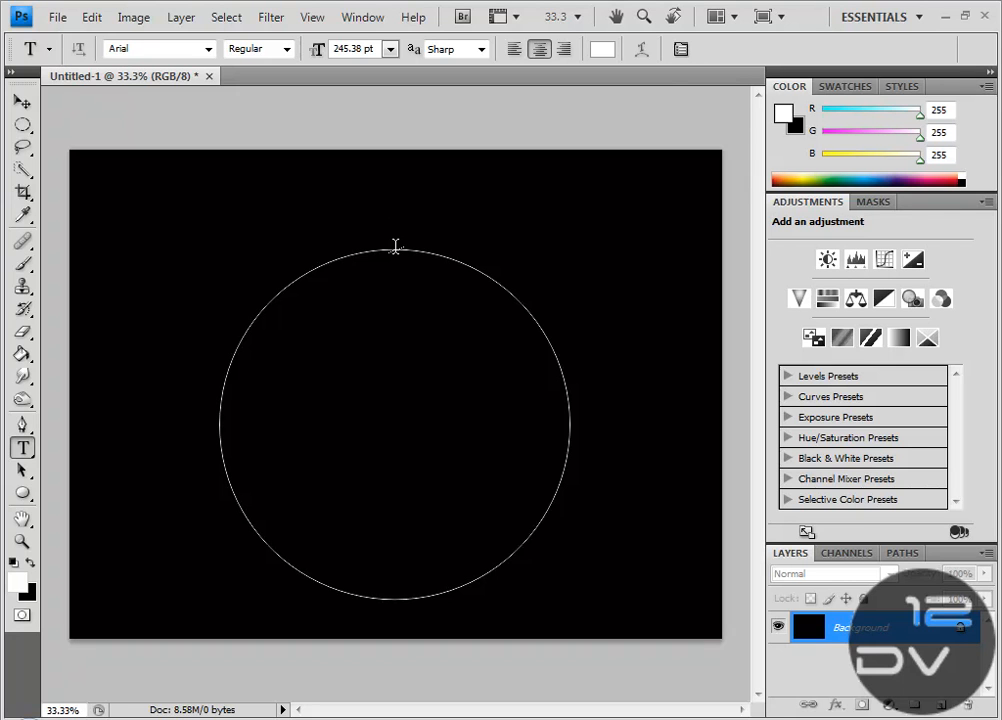
{"action": "left_click", "coordinate": [394, 247]}
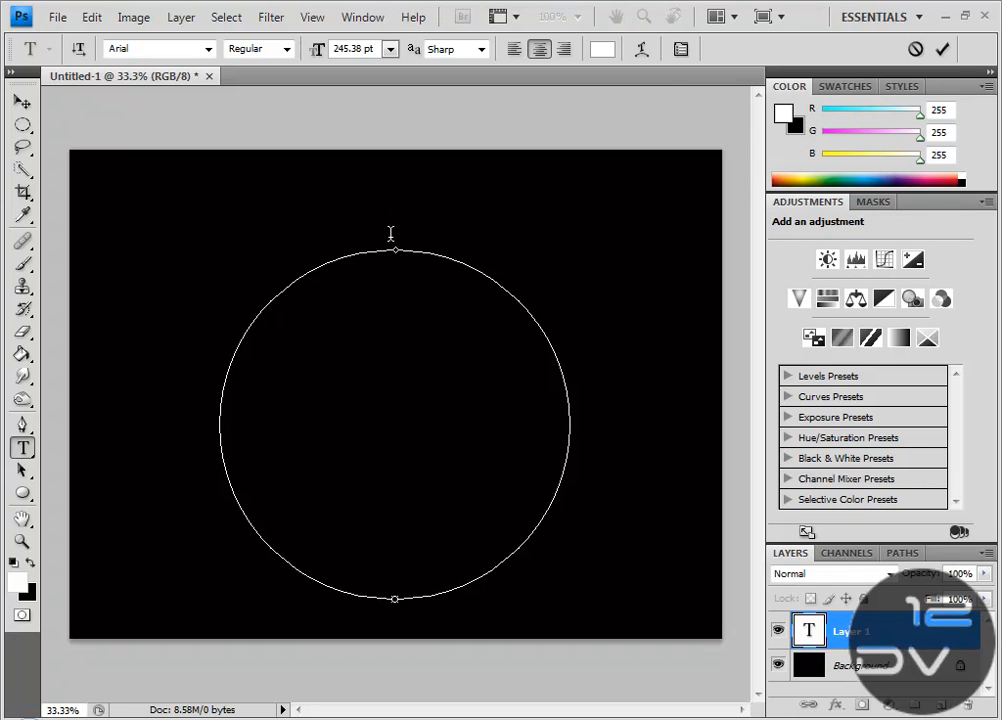
{"action": "mouse_move", "coordinate": [395, 230]}
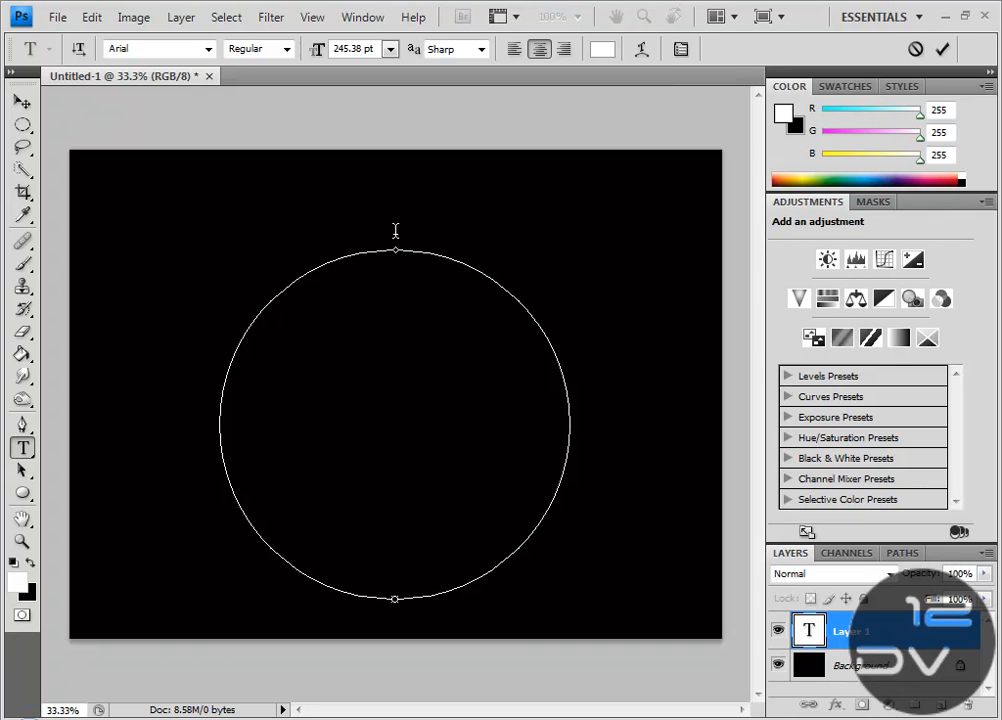
{"action": "left_click", "coordinate": [394, 247]}
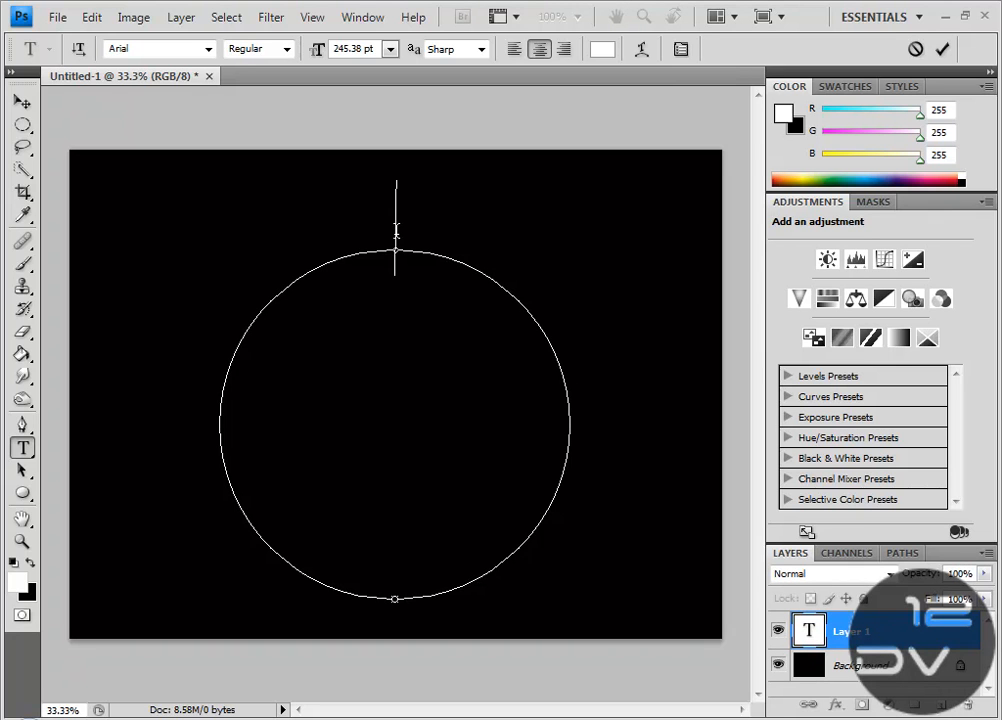
{"action": "type", "text": "W"}
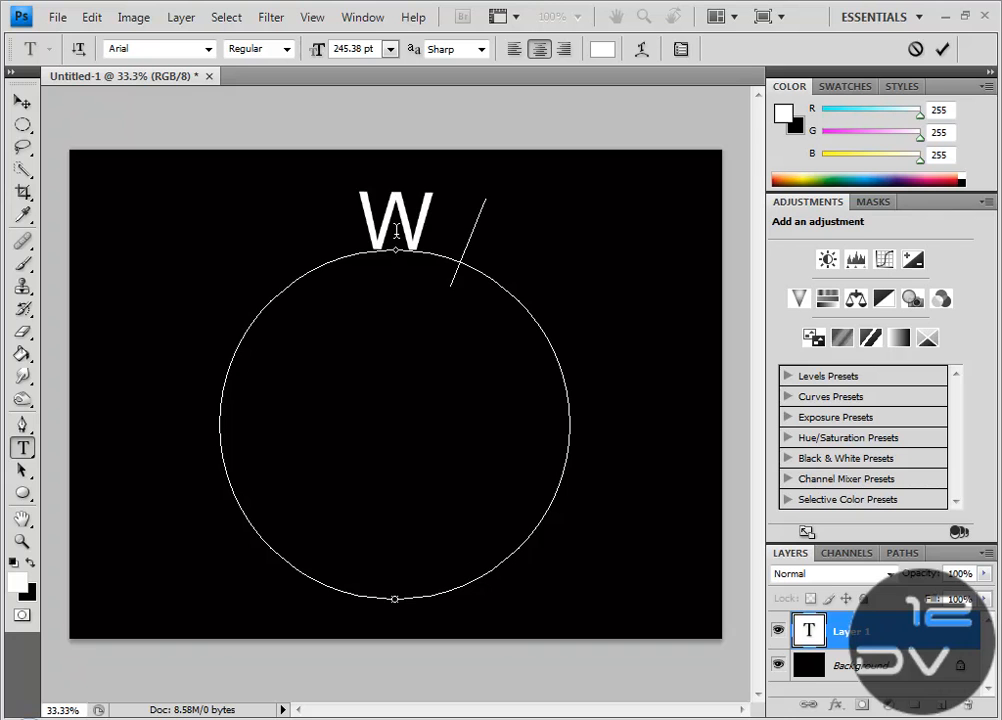
{"action": "type", "text": "ww."}
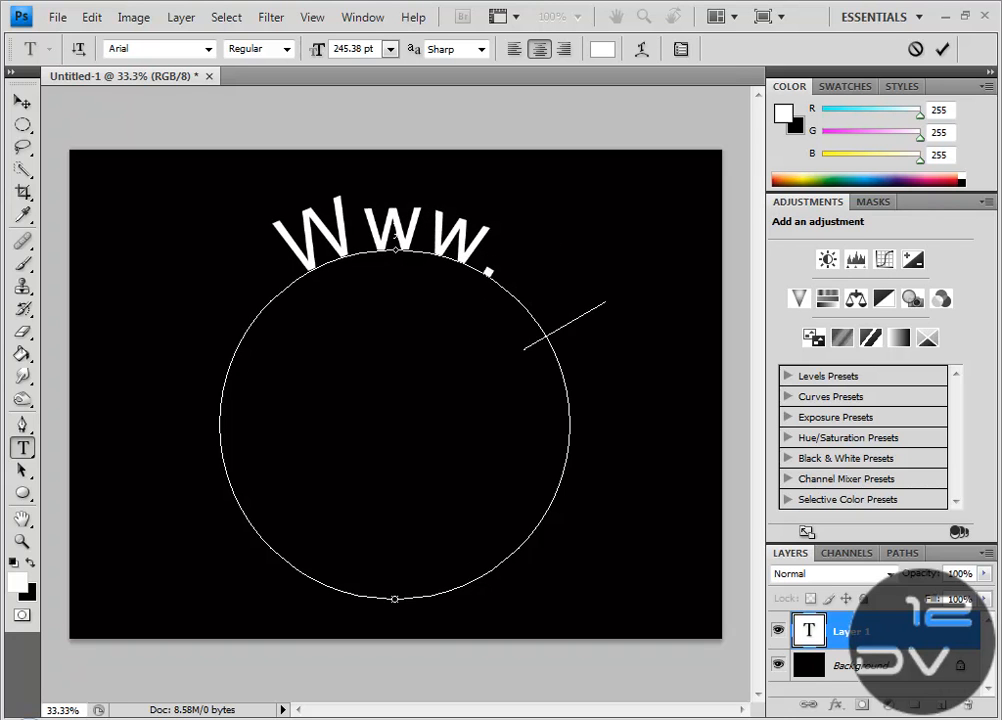
{"action": "type", "text": "youtube"}
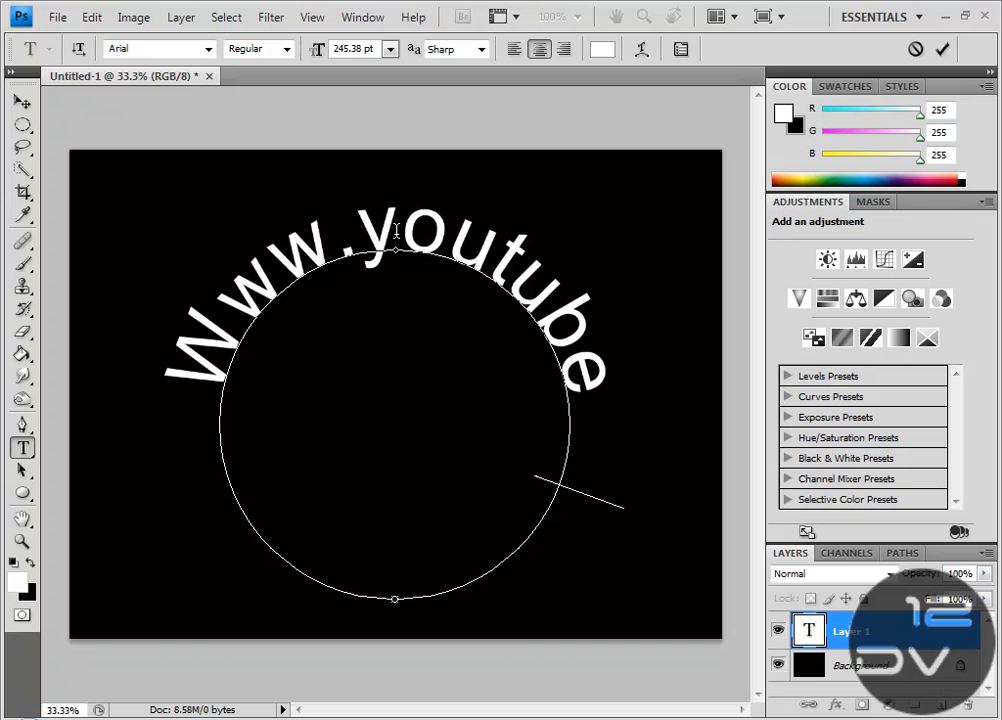
{"action": "type", "text": ".com/deveton12"}
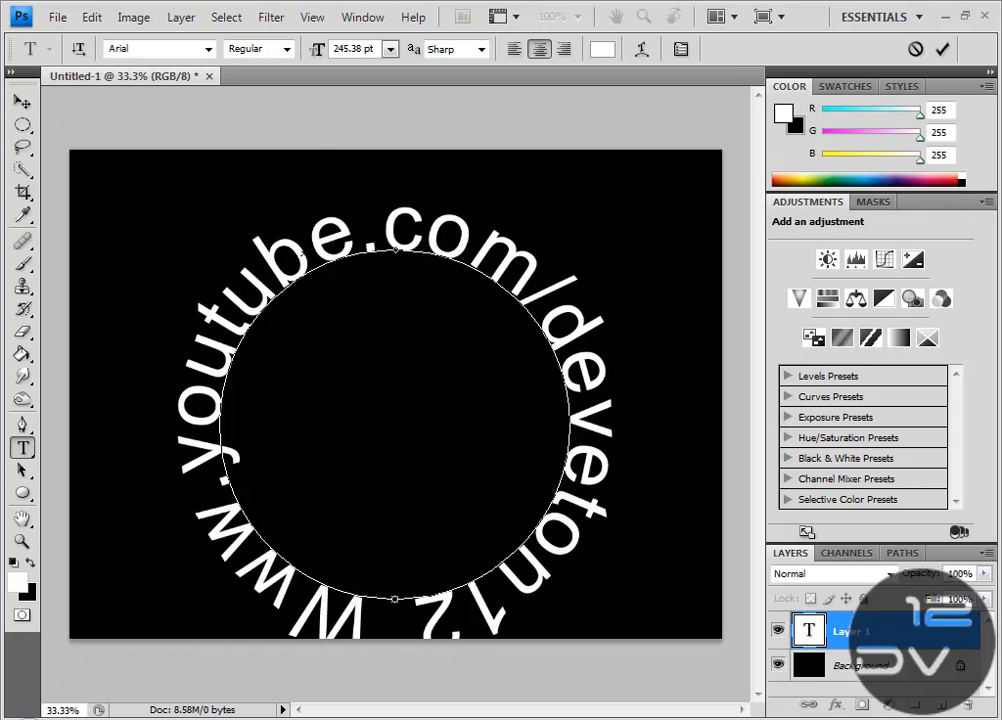
{"action": "left_click", "coordinate": [22, 102]}
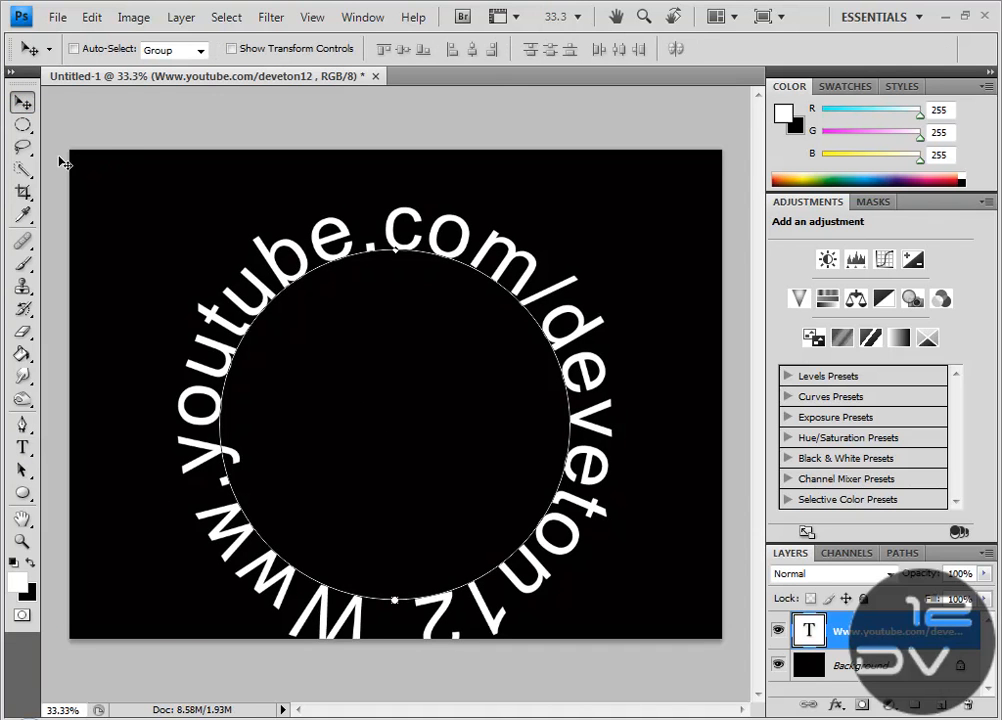
{"action": "mouse_move", "coordinate": [391, 442]}
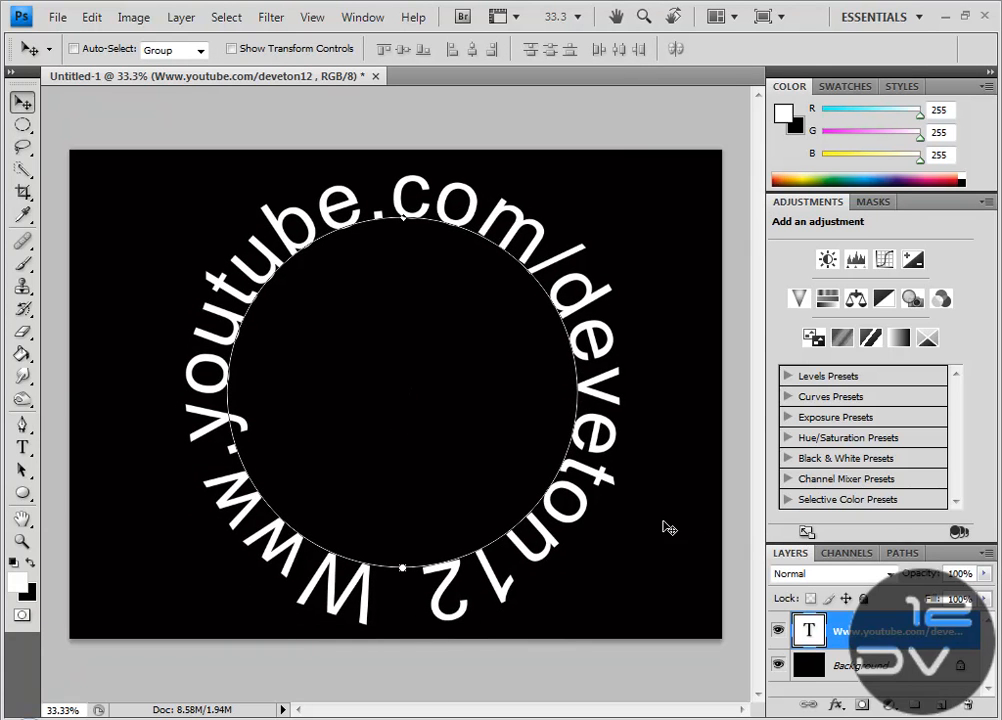
{"action": "mouse_move", "coordinate": [175, 197]}
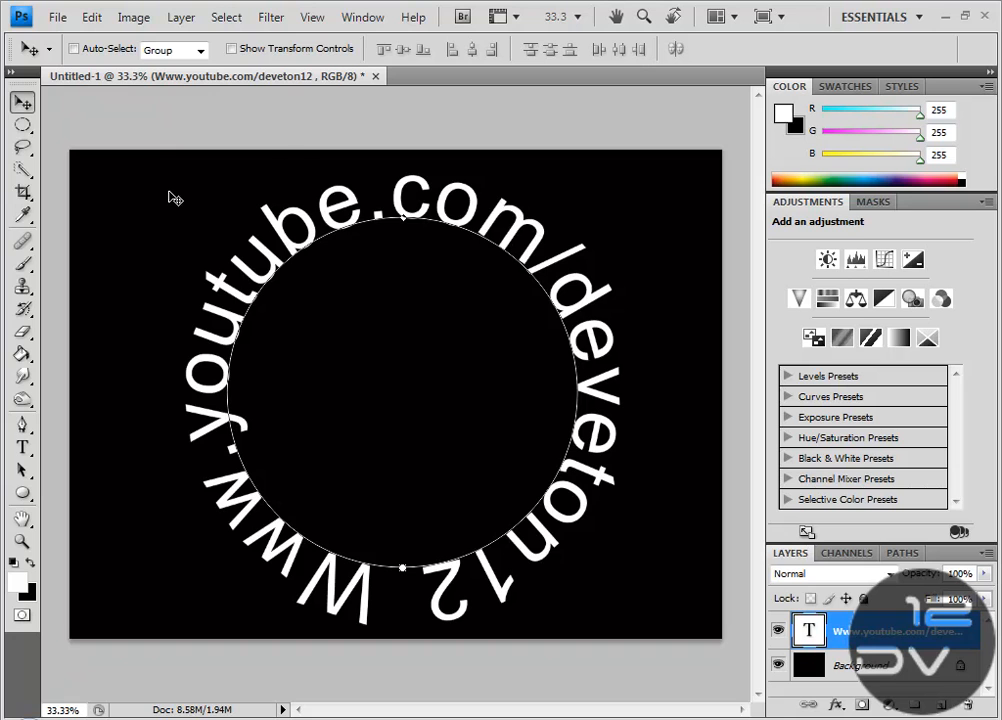
{"action": "mouse_move", "coordinate": [478, 238]}
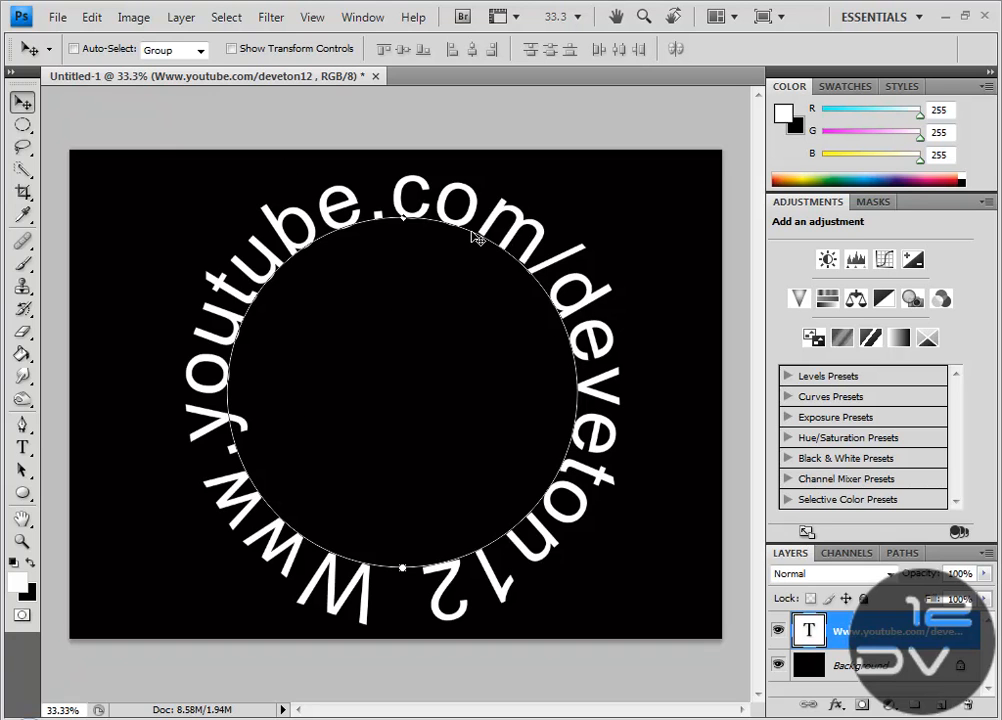